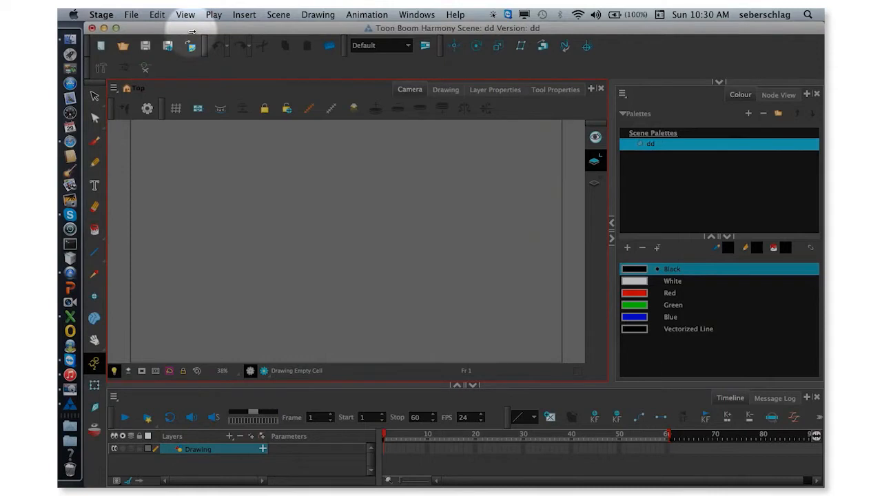
Step: Open the Stage menu in the menu bar to reach Preferences
{"action": "left_click", "coordinate": [102, 14]}
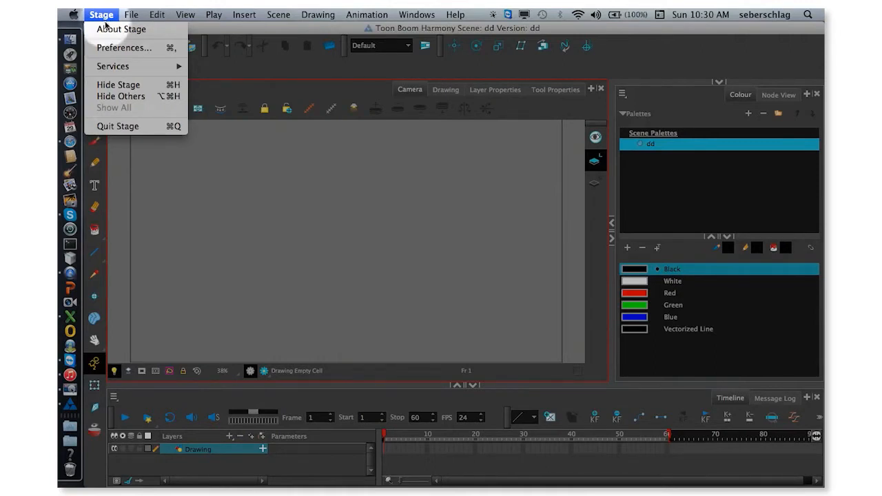
Step: Open the General preferences, enable Auto-Save and select the interval field for editing
{"action": "left_click", "coordinate": [125, 47]}
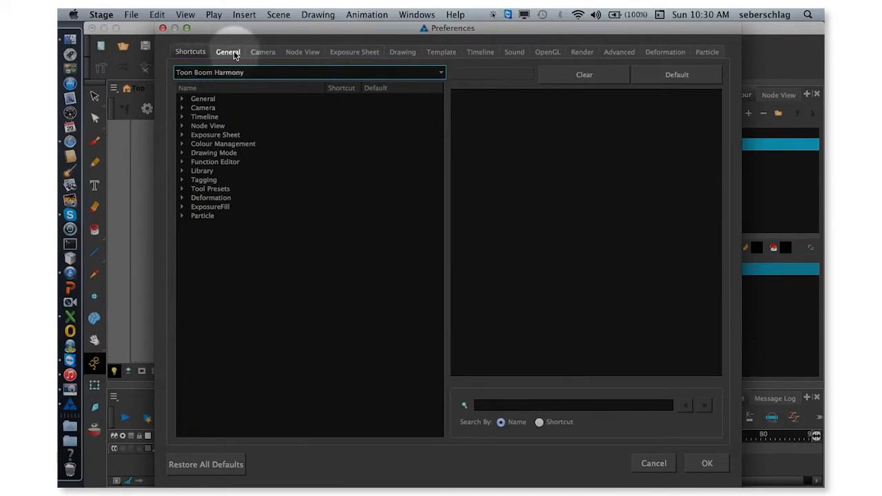
{"action": "left_click", "coordinate": [228, 52]}
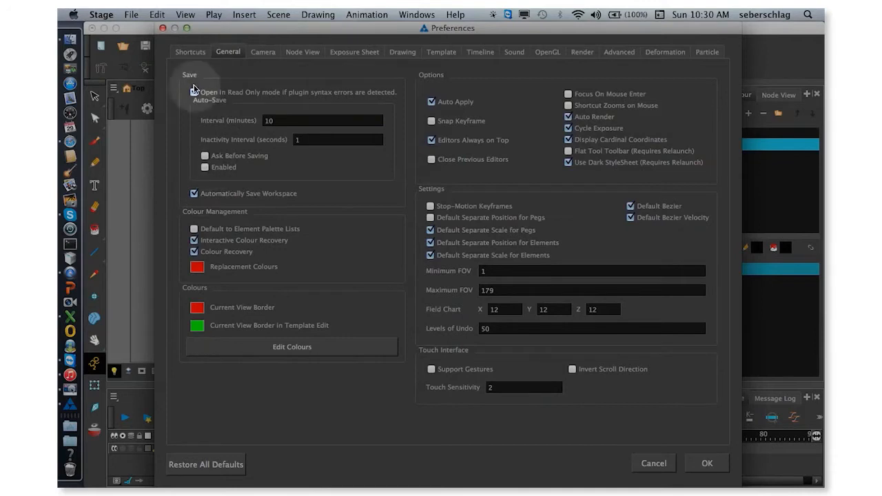
{"action": "left_click", "coordinate": [204, 167]}
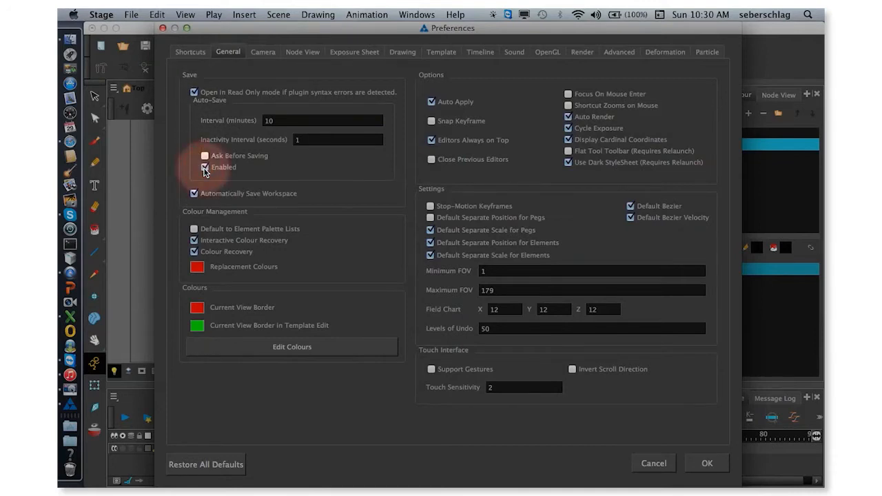
{"action": "left_click", "coordinate": [205, 168]}
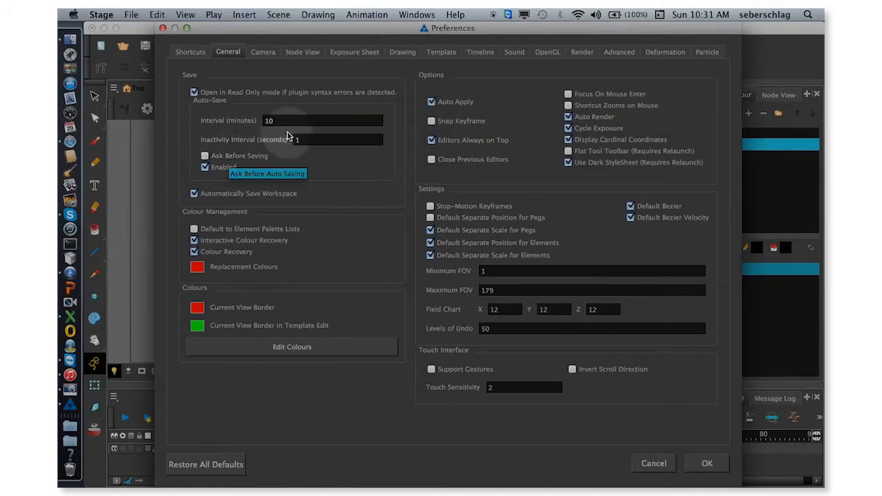
{"action": "left_click", "coordinate": [322, 120]}
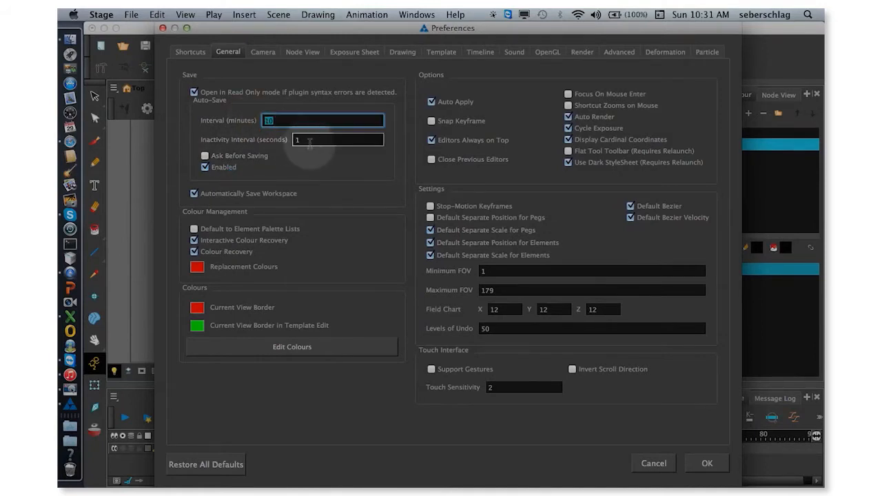
{"action": "mouse_move", "coordinate": [309, 140]}
{"action": "type", "text": "5"}
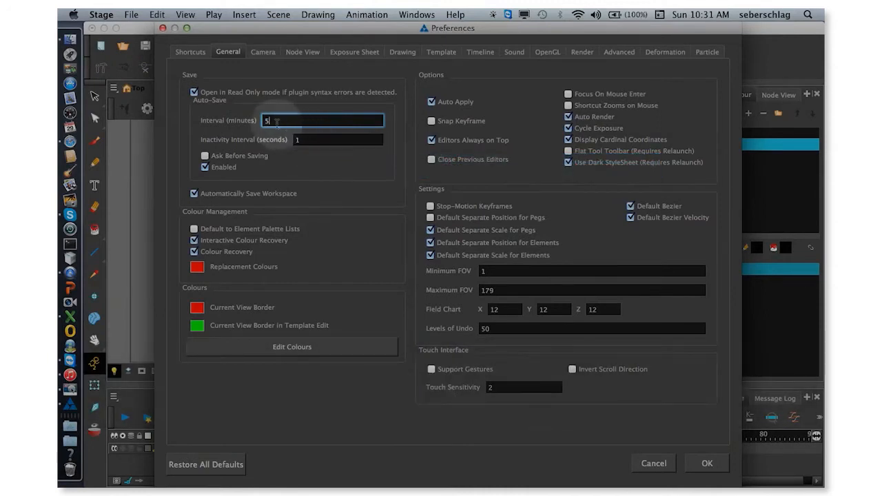
{"action": "mouse_move", "coordinate": [322, 120]}
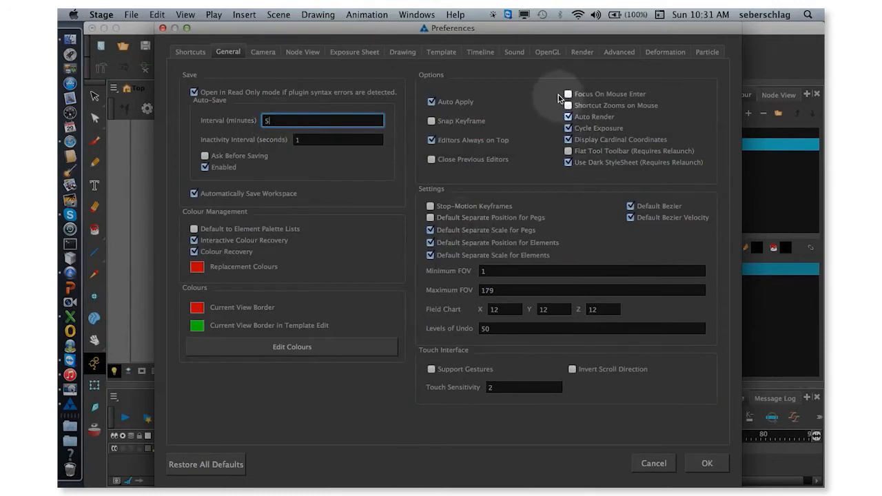
Step: Enable Focus On Mouse Enter and Shortcut Zooms on Mouse in the General options
{"action": "left_click", "coordinate": [569, 94]}
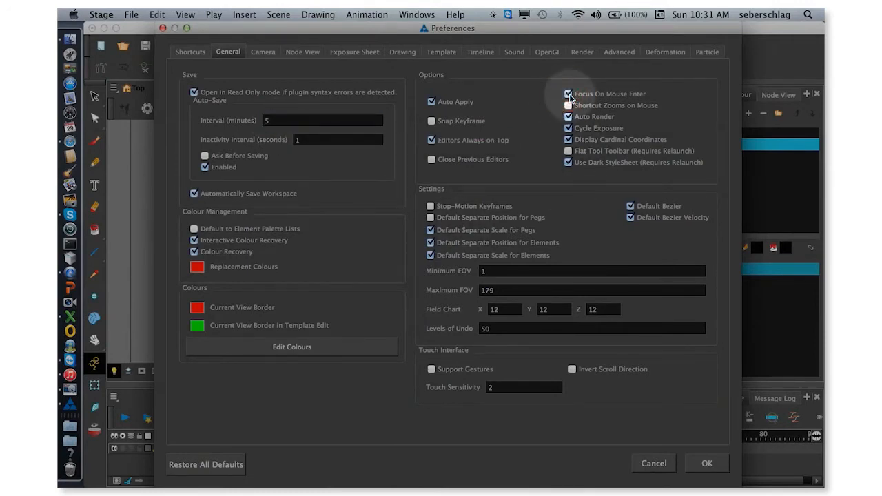
{"action": "left_click", "coordinate": [570, 94]}
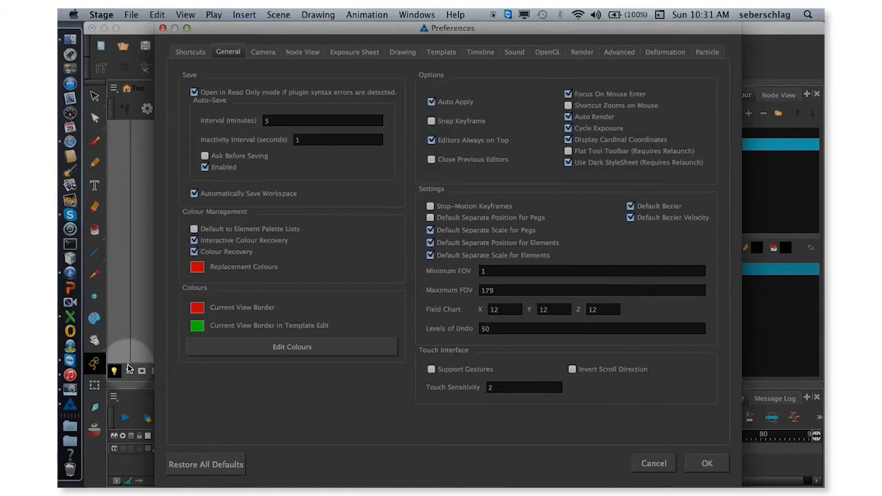
{"action": "left_click", "coordinate": [569, 105]}
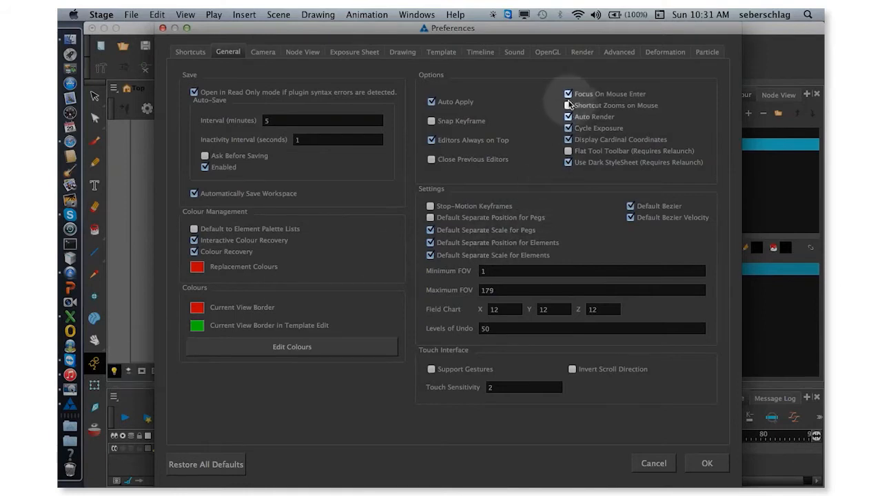
{"action": "left_click", "coordinate": [568, 105]}
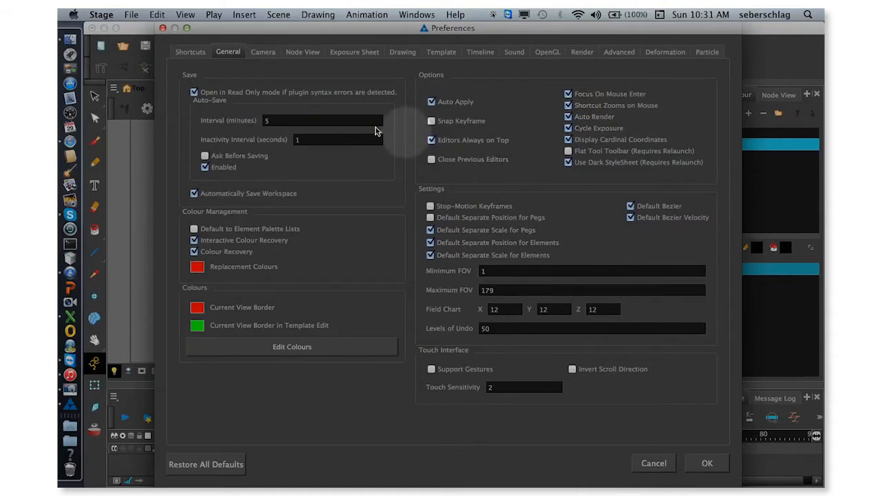
{"action": "mouse_move", "coordinate": [232, 124]}
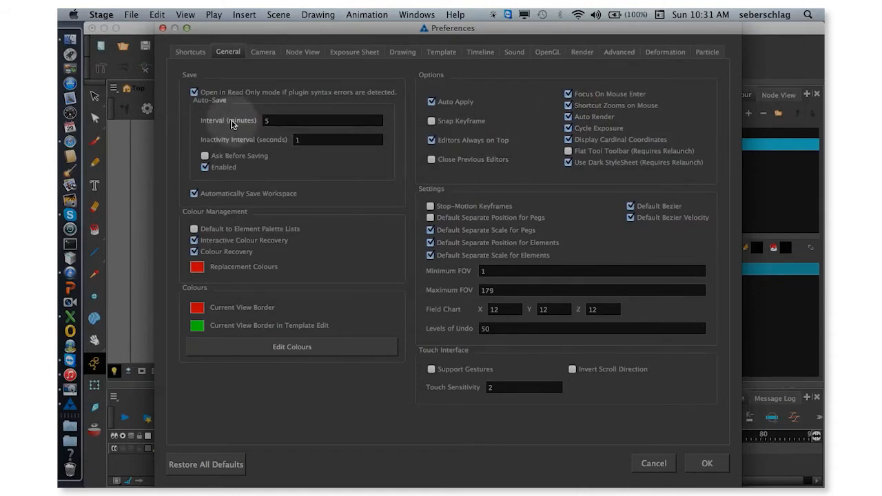
{"action": "mouse_move", "coordinate": [216, 125]}
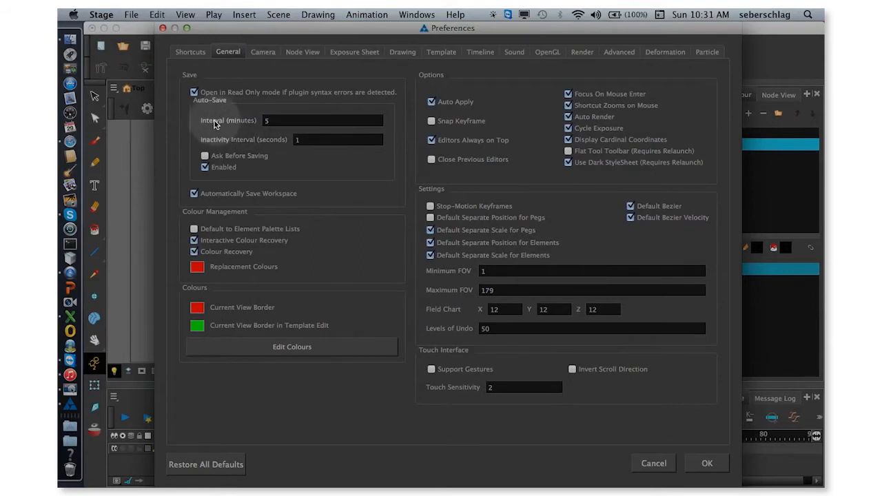
{"action": "mouse_move", "coordinate": [212, 125]}
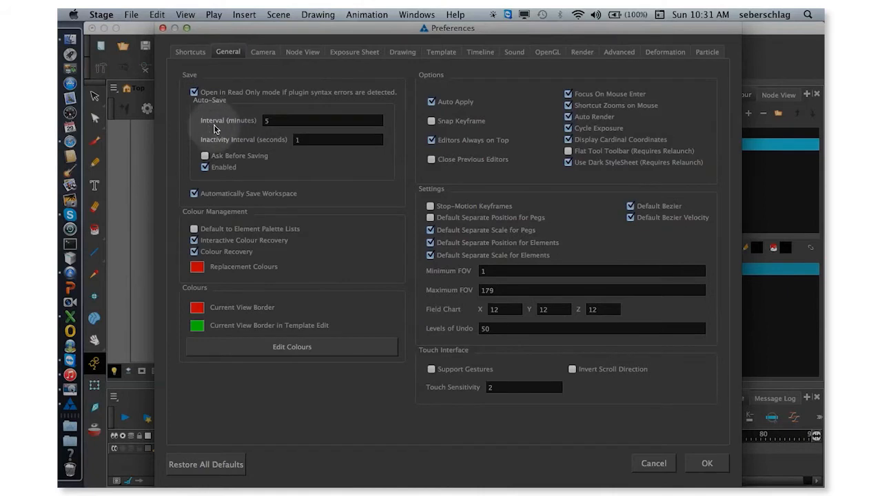
{"action": "mouse_move", "coordinate": [216, 131]}
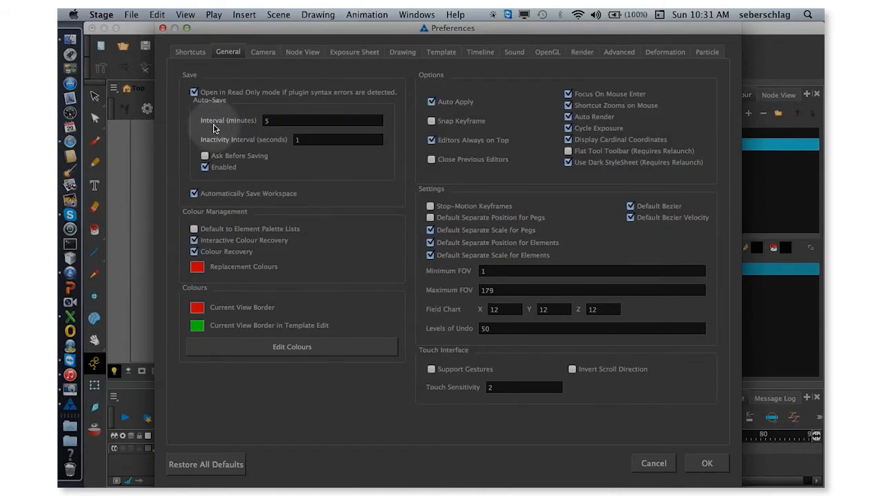
{"action": "mouse_move", "coordinate": [627, 372]}
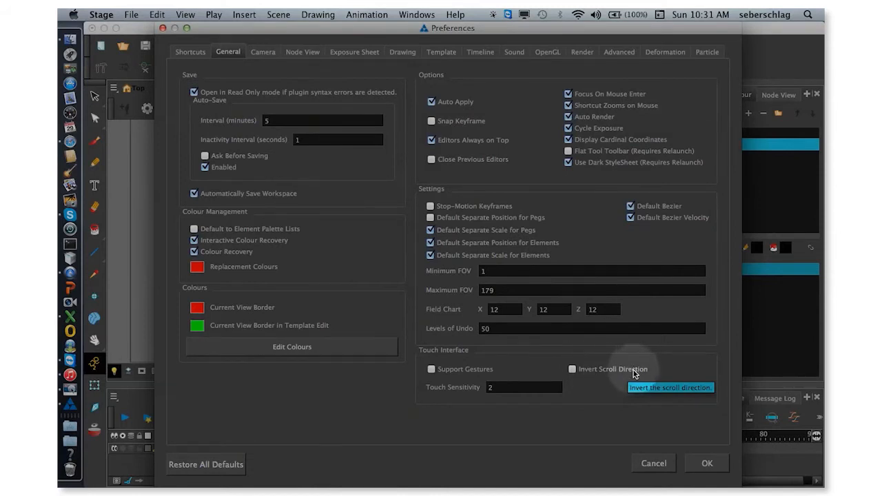
{"action": "mouse_move", "coordinate": [436, 172]}
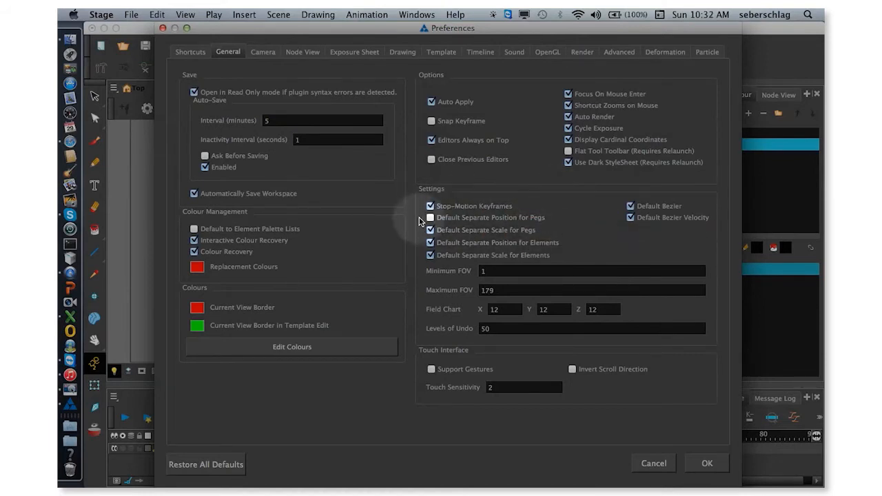
Step: Enable Default Separate Position for Pegs and switch to the Camera preferences
{"action": "left_click", "coordinate": [431, 217]}
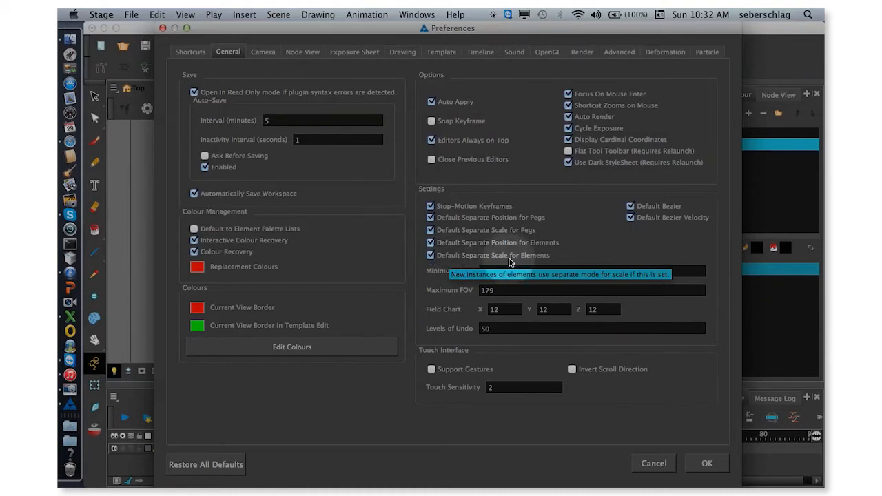
{"action": "left_click", "coordinate": [262, 51]}
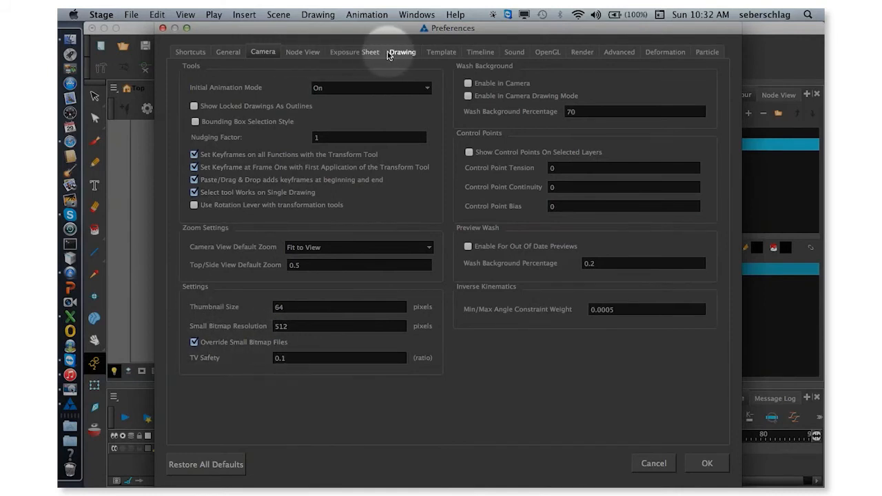
Step: Set the Drawing preferences' Onion Skin Render Style to Normal, then show Timeline preferences
{"action": "left_click", "coordinate": [404, 51]}
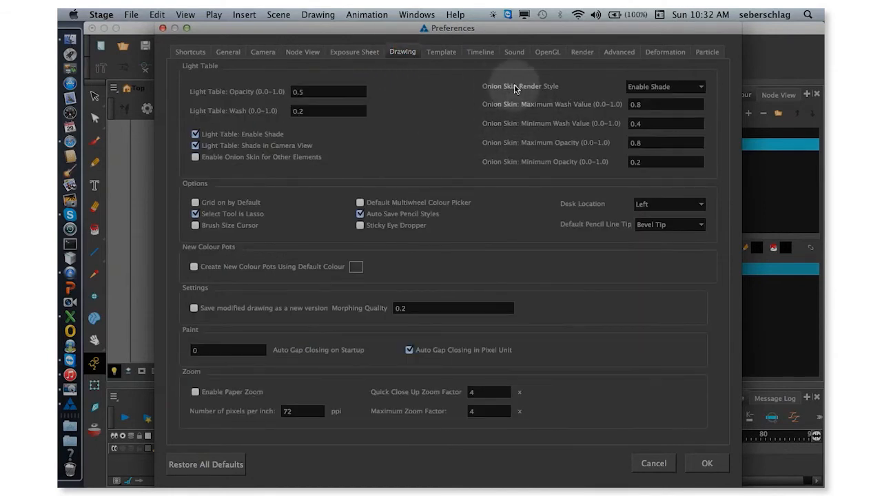
{"action": "left_click", "coordinate": [664, 87]}
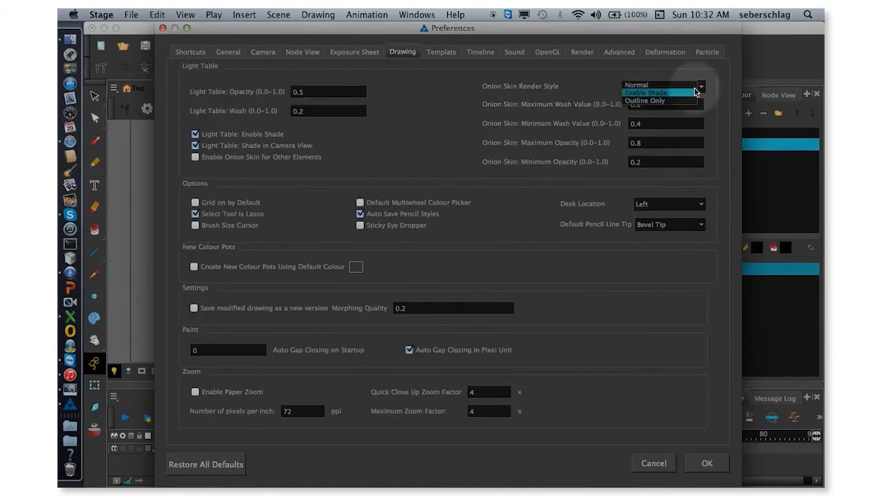
{"action": "left_click", "coordinate": [636, 85]}
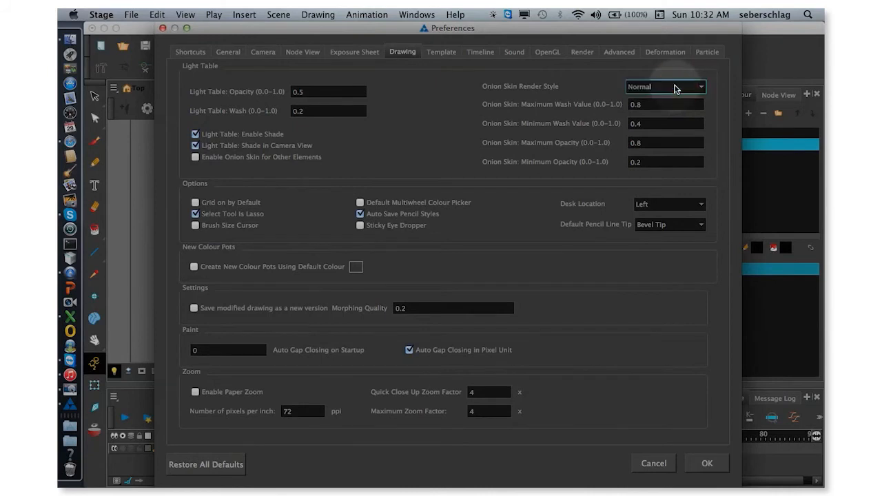
{"action": "mouse_move", "coordinate": [648, 87]}
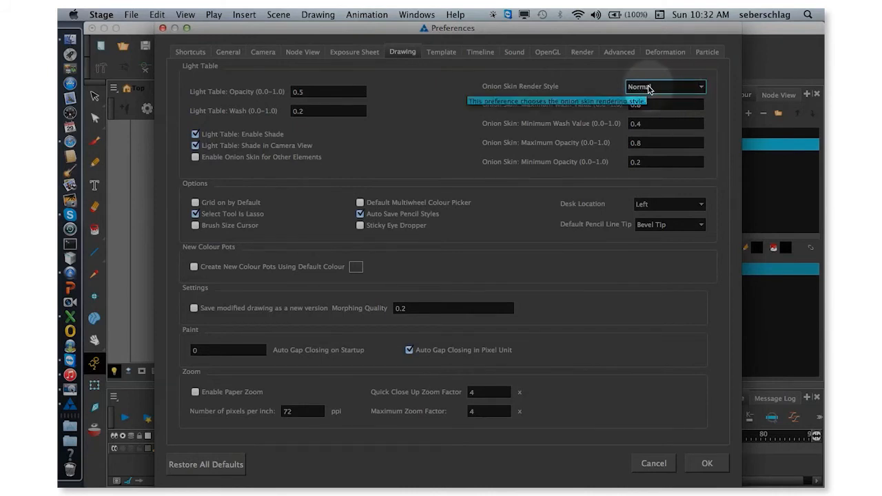
{"action": "left_click", "coordinate": [480, 51]}
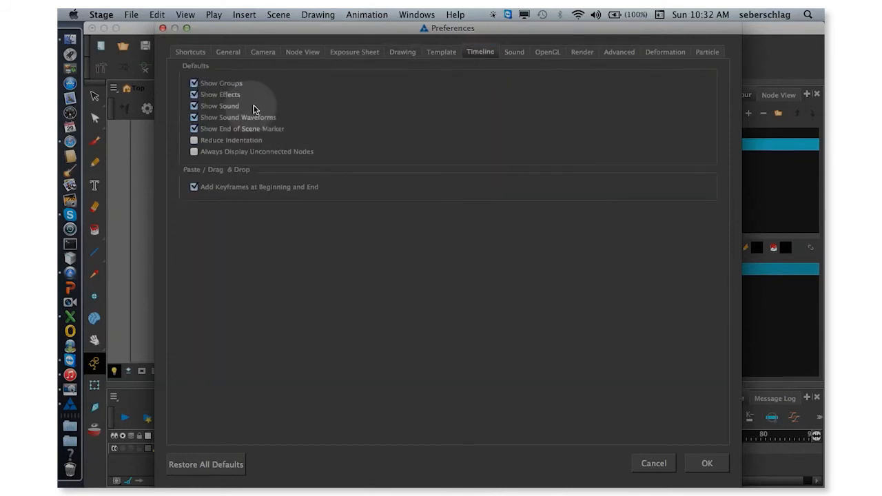
Step: Check Reduce Indentation in the Timeline preferences
{"action": "left_click", "coordinate": [193, 140]}
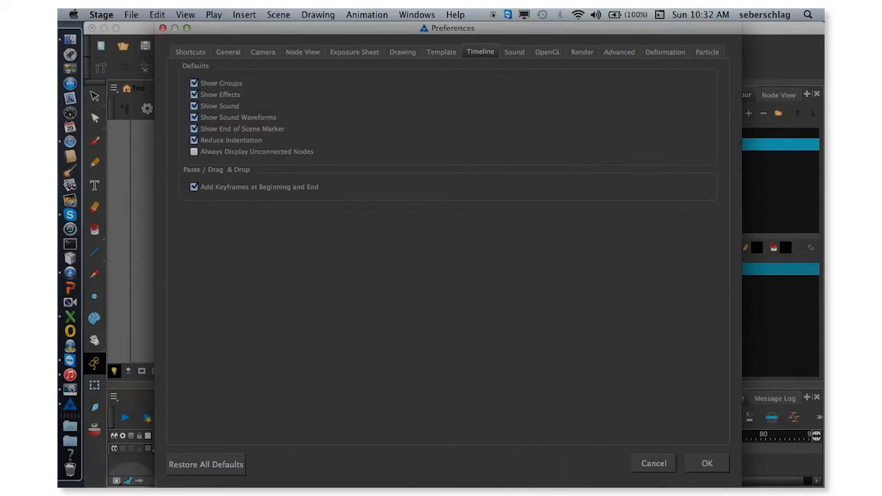
{"action": "mouse_move", "coordinate": [181, 427]}
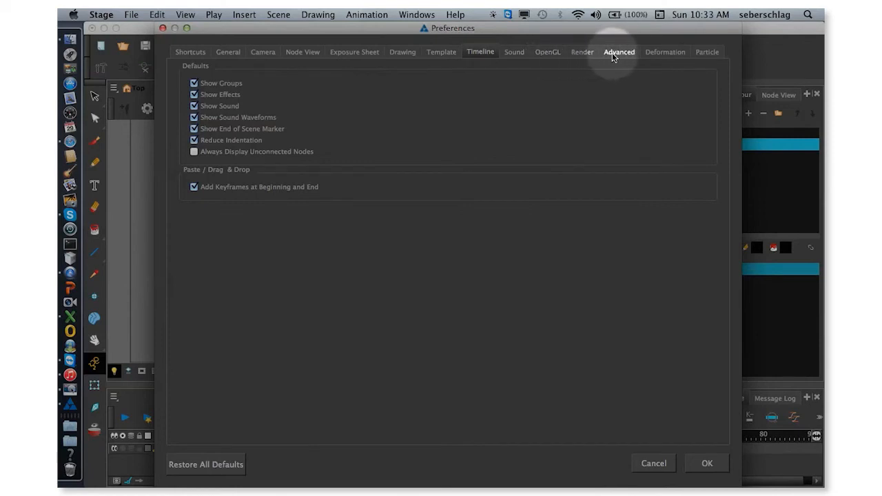
Step: In Advanced preferences, disable the element node animation-tools default and enable Overlay and Underlay Arts
{"action": "left_click", "coordinate": [619, 52]}
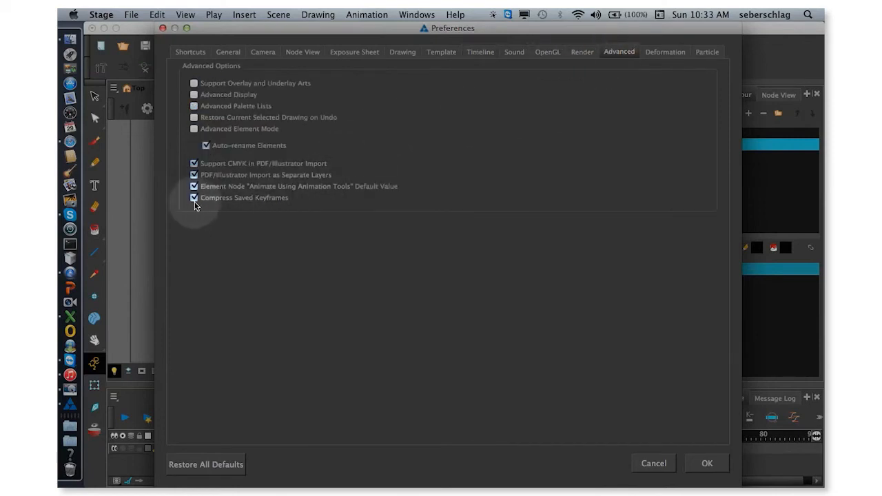
{"action": "left_click", "coordinate": [193, 186]}
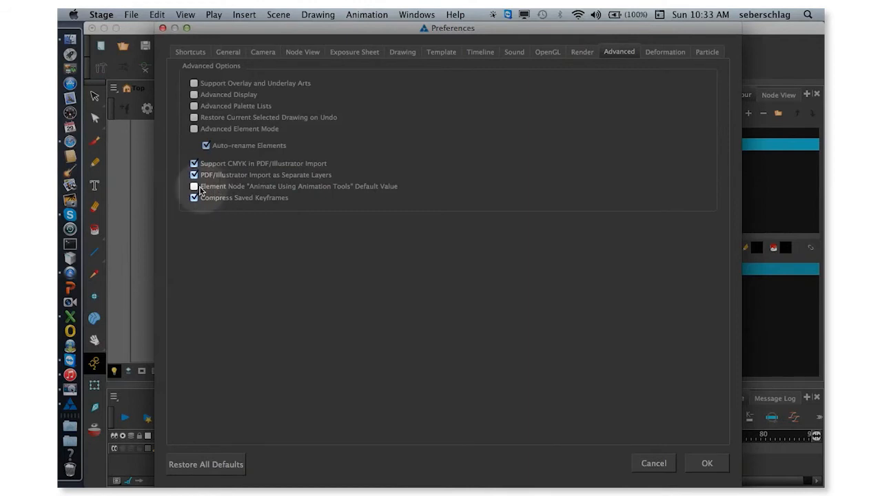
{"action": "mouse_move", "coordinate": [351, 188]}
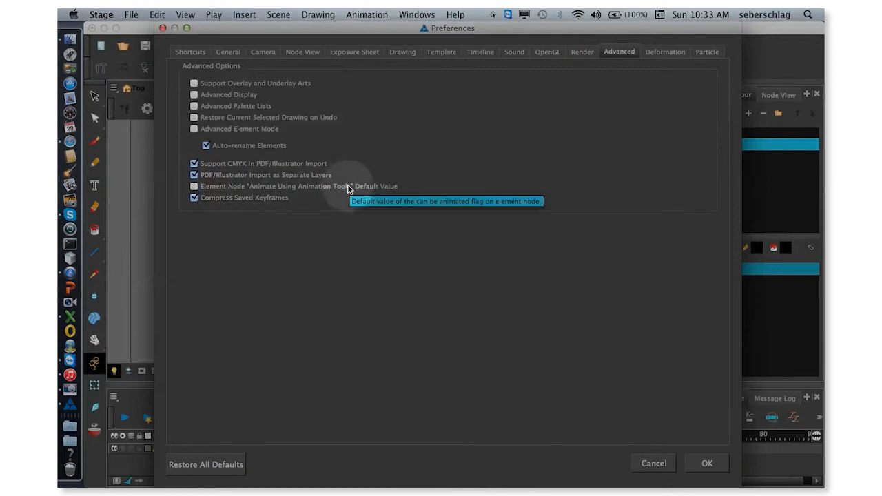
{"action": "mouse_move", "coordinate": [315, 198]}
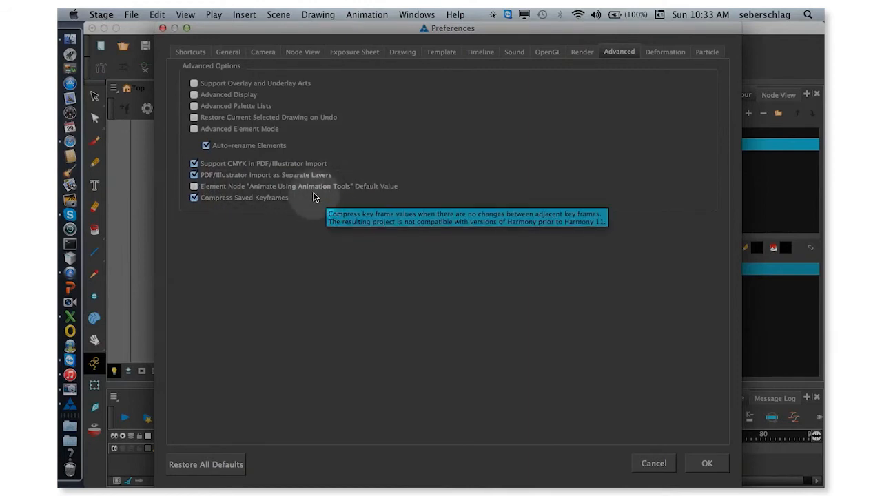
{"action": "mouse_move", "coordinate": [250, 198]}
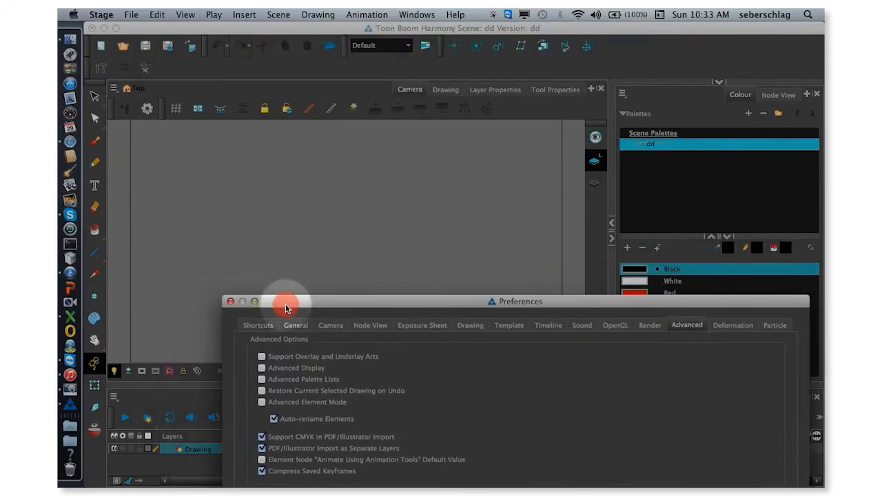
{"action": "left_click_drag", "start_coordinate": [286, 302], "coordinate": [648, 197]}
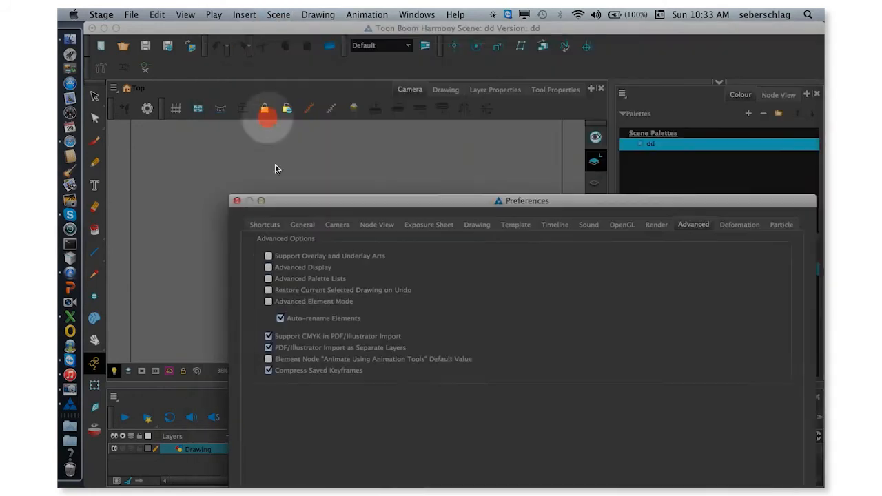
{"action": "left_click_drag", "start_coordinate": [521, 201], "coordinate": [464, 27]}
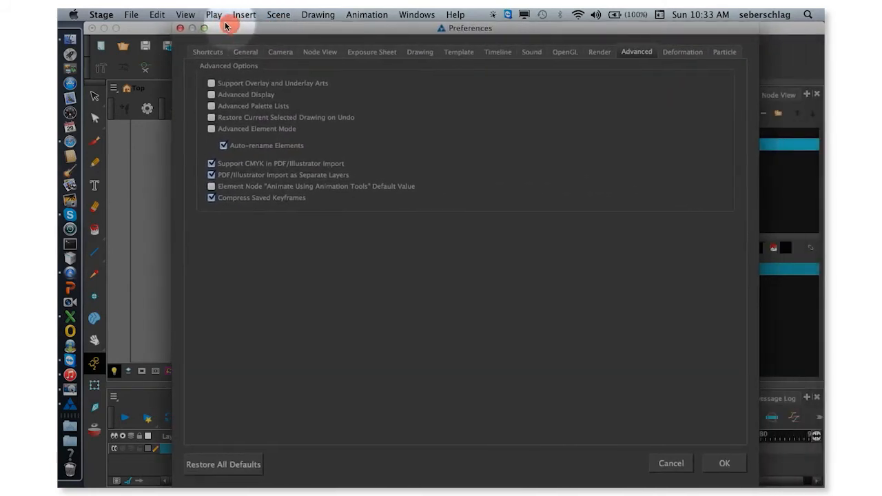
{"action": "left_click", "coordinate": [212, 83]}
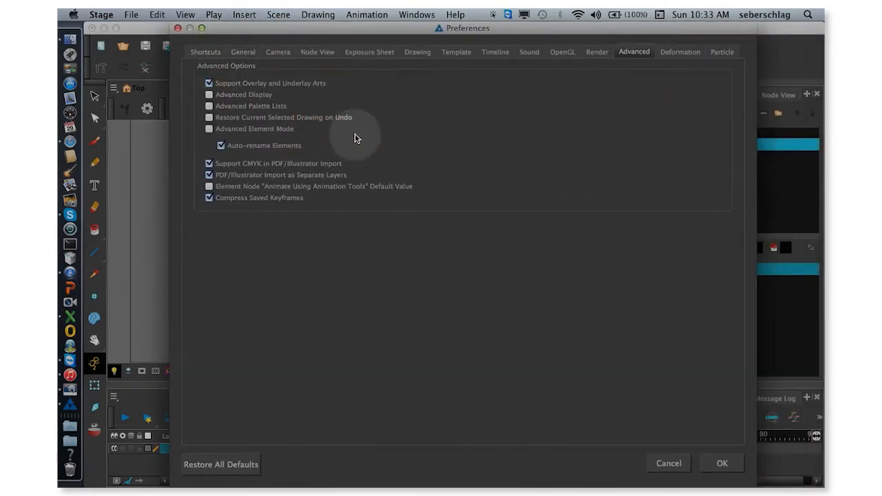
{"action": "left_click", "coordinate": [243, 52]}
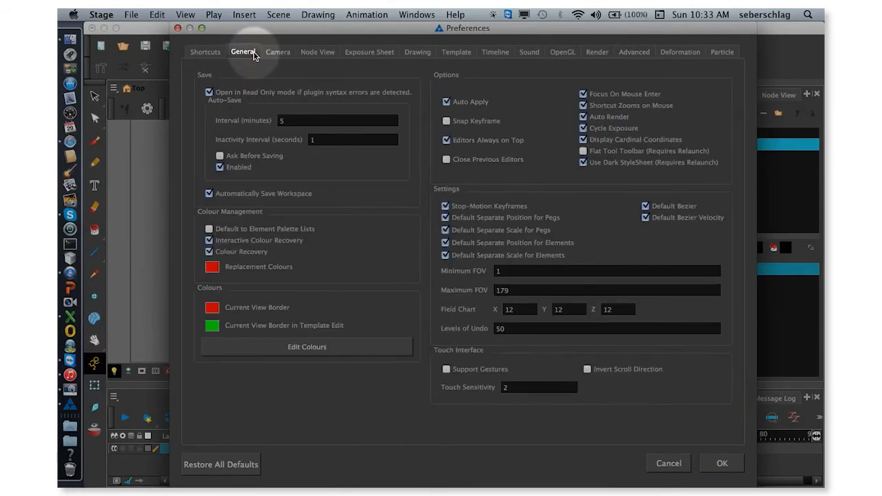
{"action": "mouse_move", "coordinate": [157, 66]}
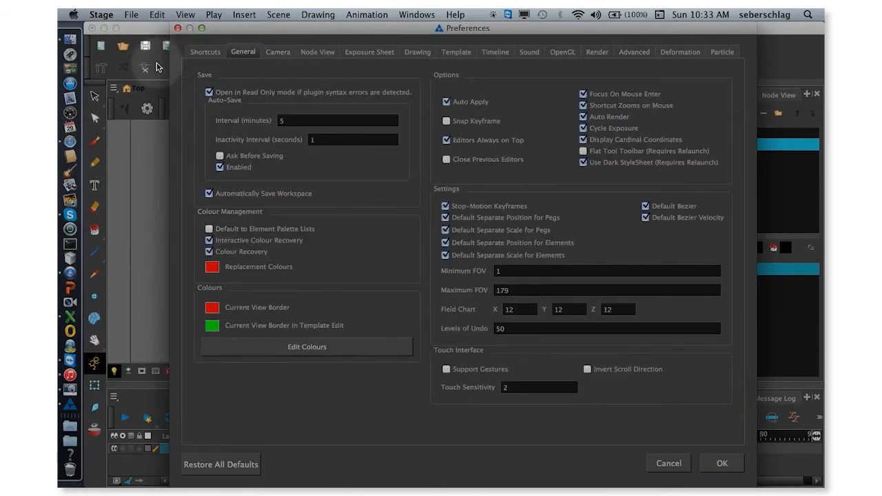
{"action": "mouse_move", "coordinate": [774, 49]}
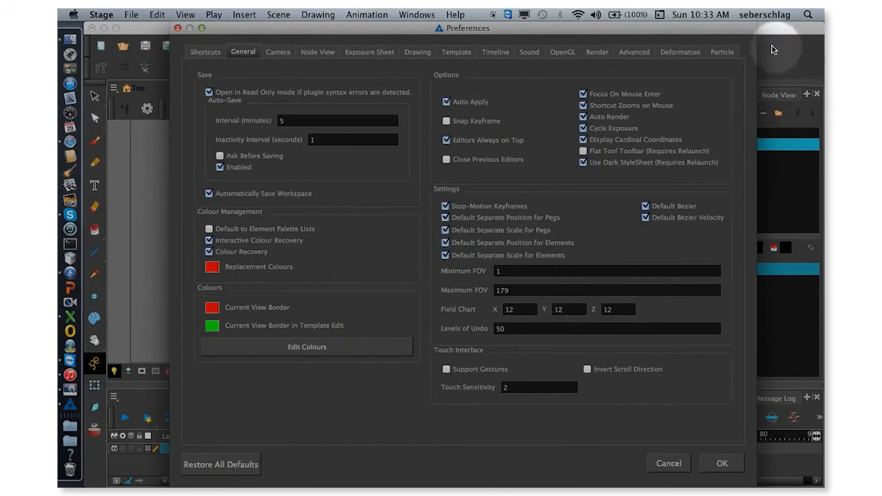
{"action": "mouse_move", "coordinate": [87, 443]}
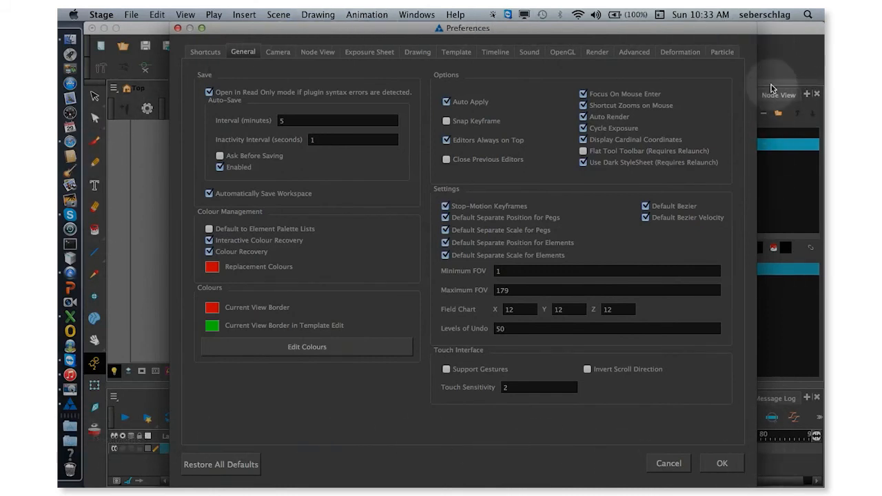
Step: Uncheck Use Dark StyleSheet (Requires Relaunch) in the General preferences
{"action": "left_click", "coordinate": [584, 151]}
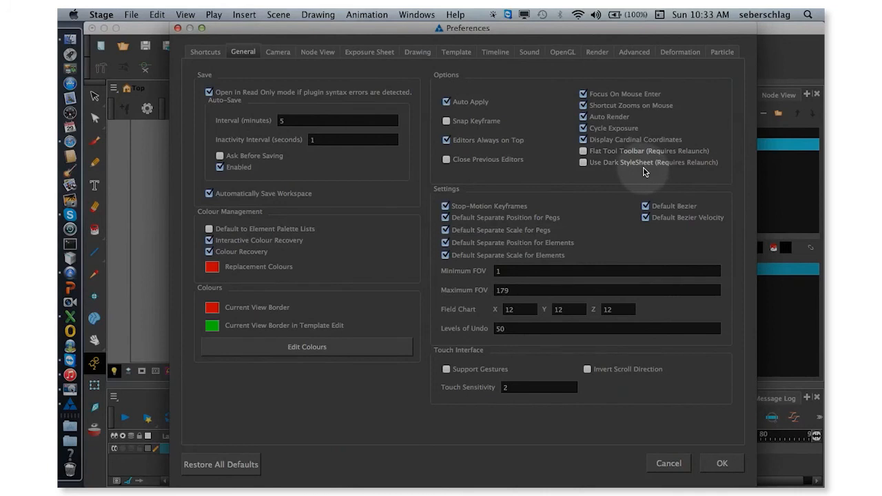
{"action": "mouse_move", "coordinate": [676, 168]}
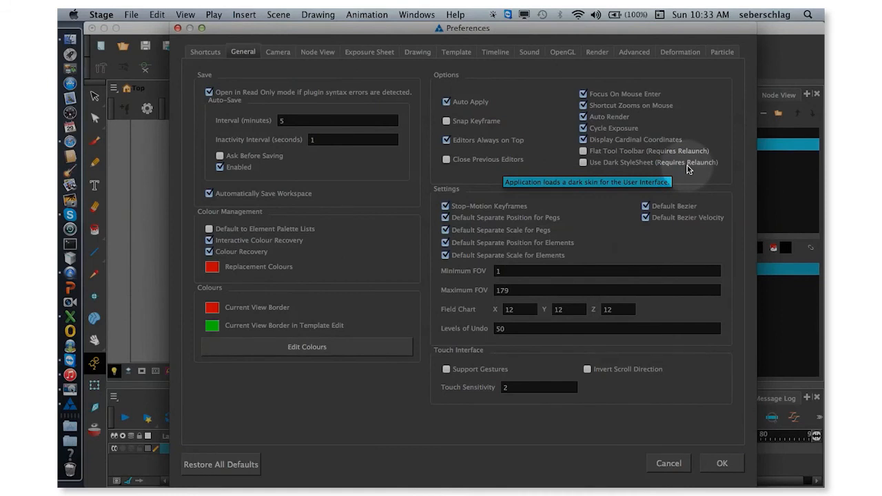
{"action": "mouse_move", "coordinate": [687, 168]}
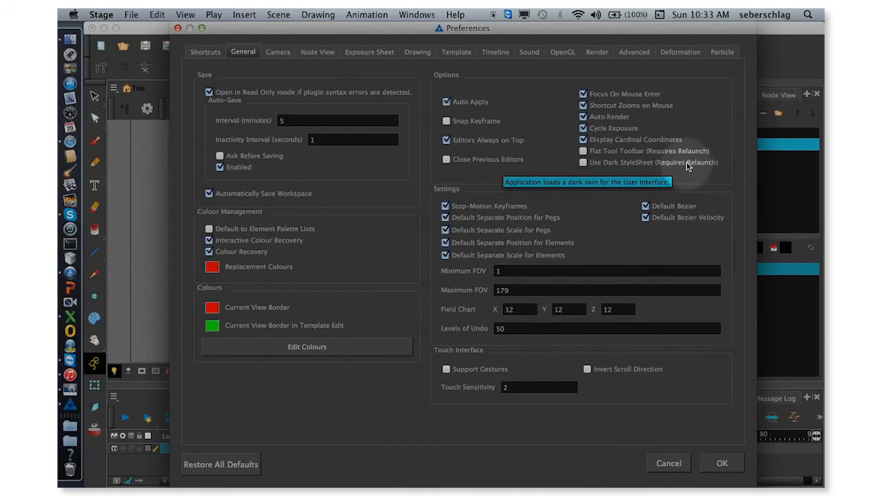
{"action": "mouse_move", "coordinate": [689, 167]}
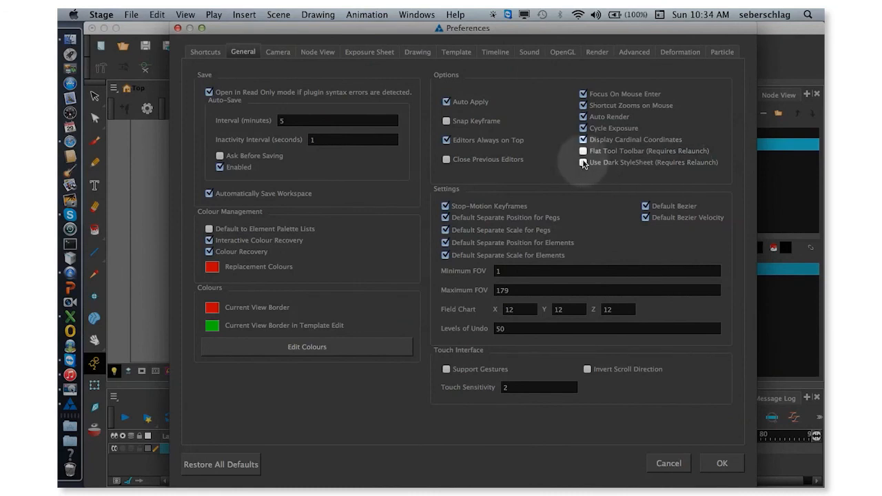
{"action": "mouse_move", "coordinate": [584, 163]}
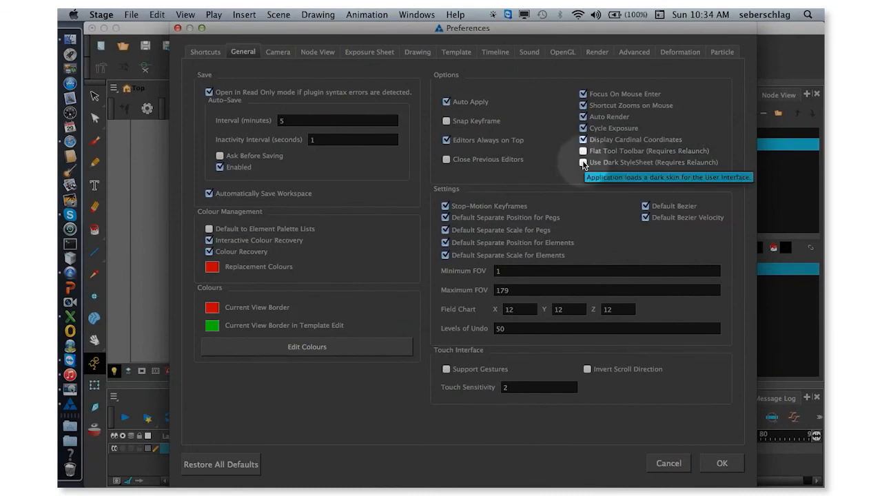